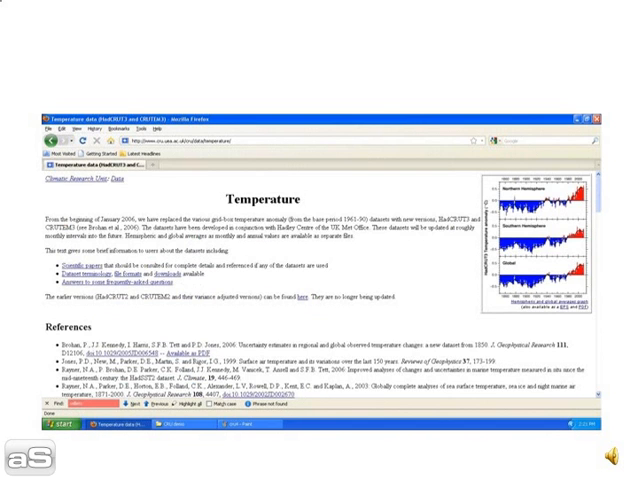
# Scroll the pasted CRU temperature data to the late-1990s rows and select the annual mean column
pyautogui.scroll(-3)
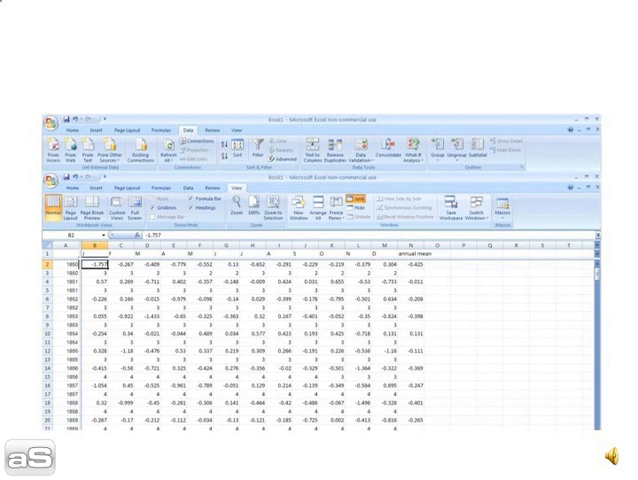
pyautogui.scroll(-3)
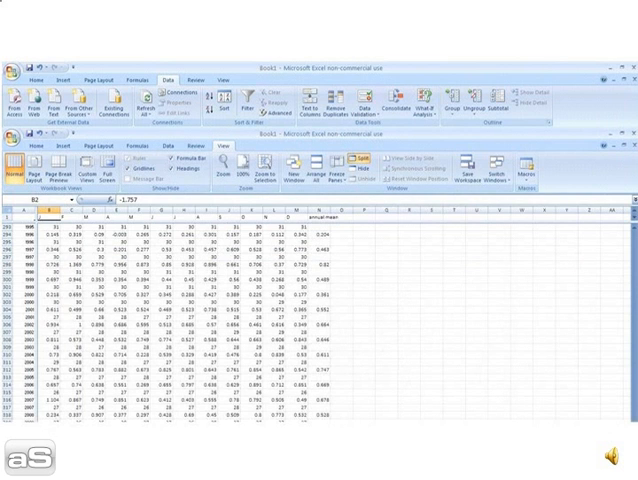
pyautogui.click(318, 216)
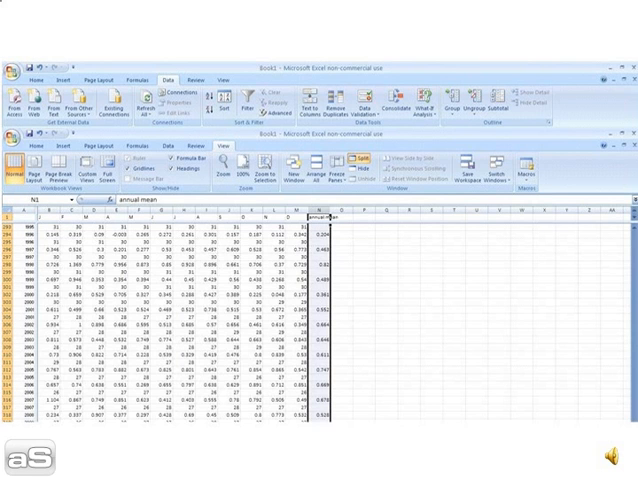
# Insert a year column beside the annual means and select years with means for charting
pyautogui.click(45, 145)
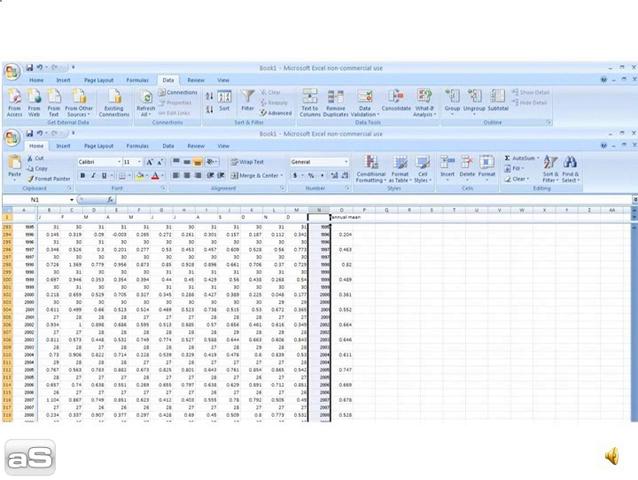
pyautogui.click(72, 147)
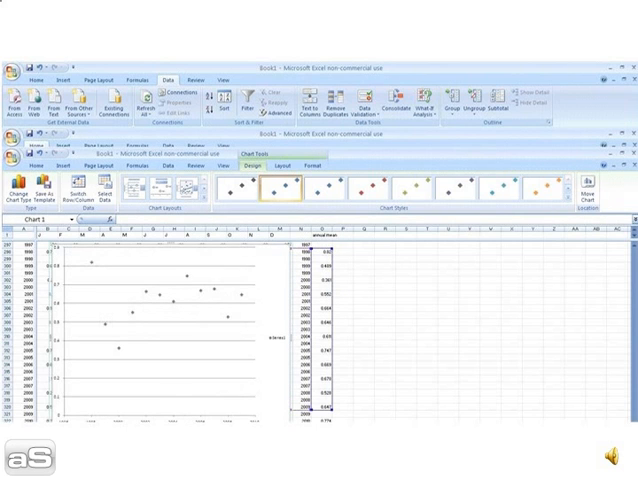
# Apply a chart layout adding gridlines, axis titles and a linear trendline to the scatter chart
pyautogui.click(177, 188)
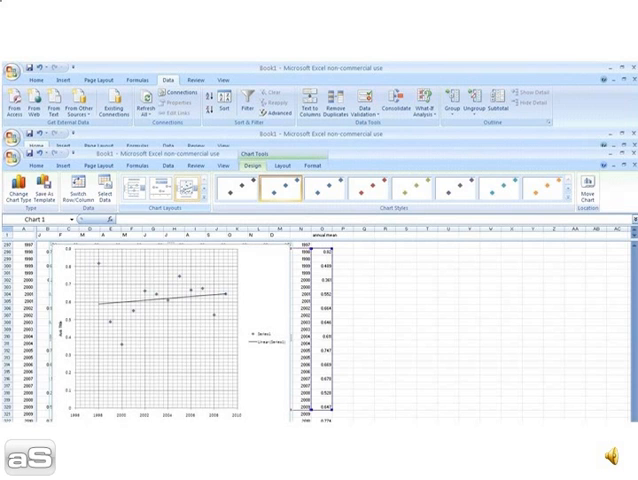